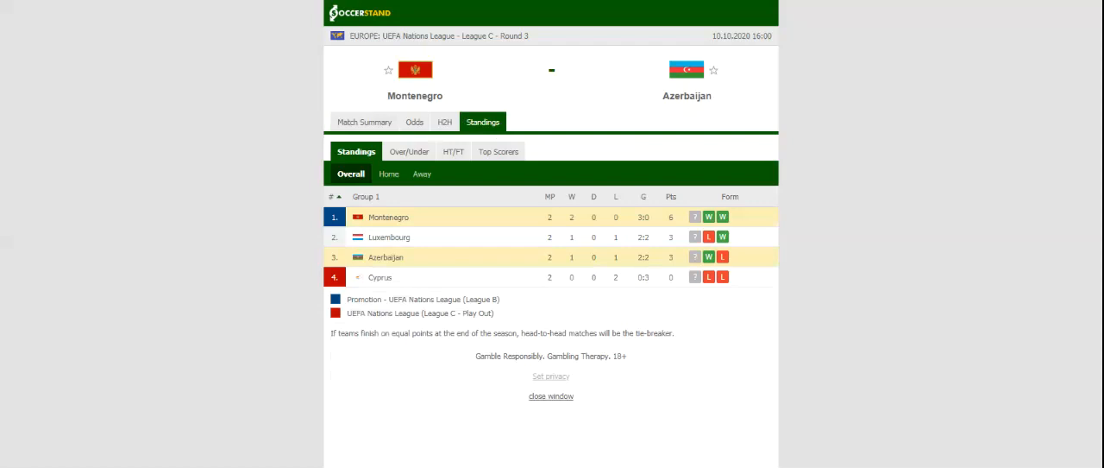
Review Montenegro vs Azerbaijan head-to-head results, then show full-time 1X2 odds from seven bookmakers
left_click(444, 122)
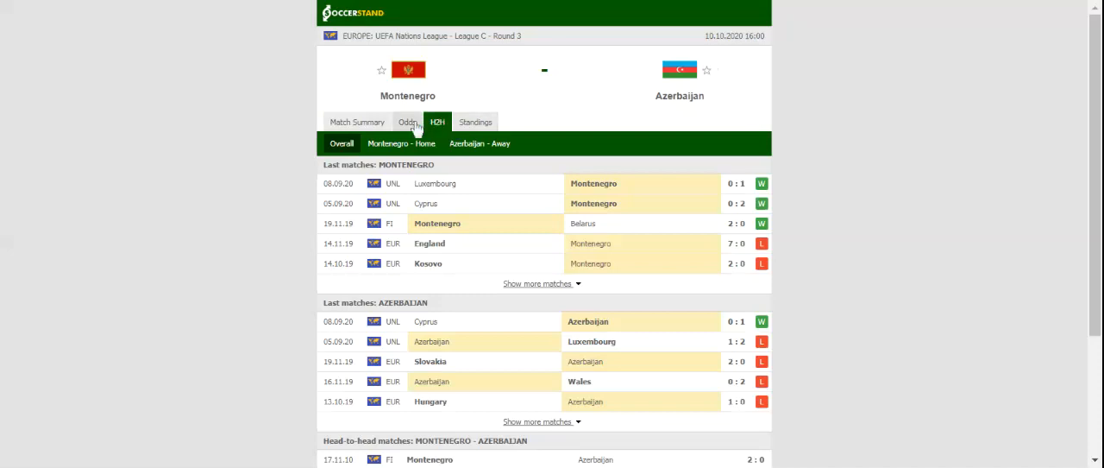
left_click(407, 122)
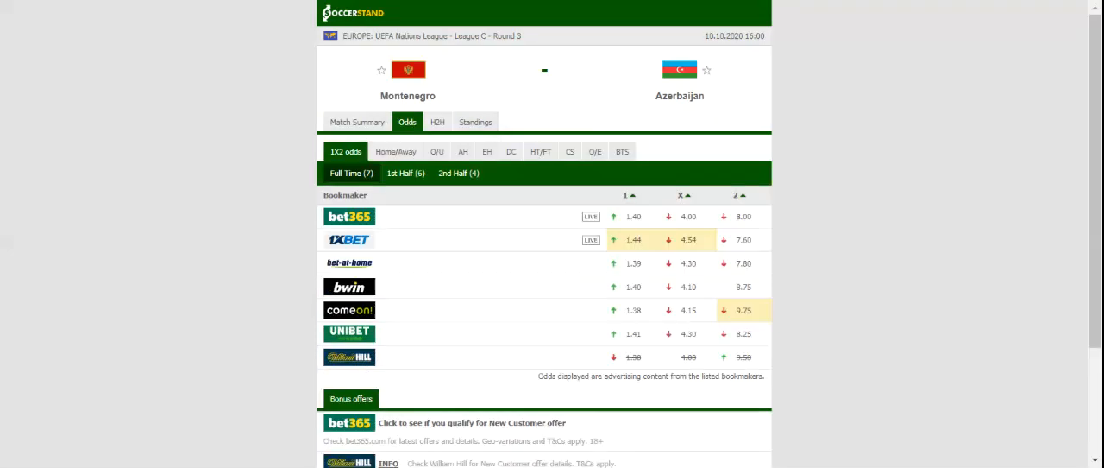